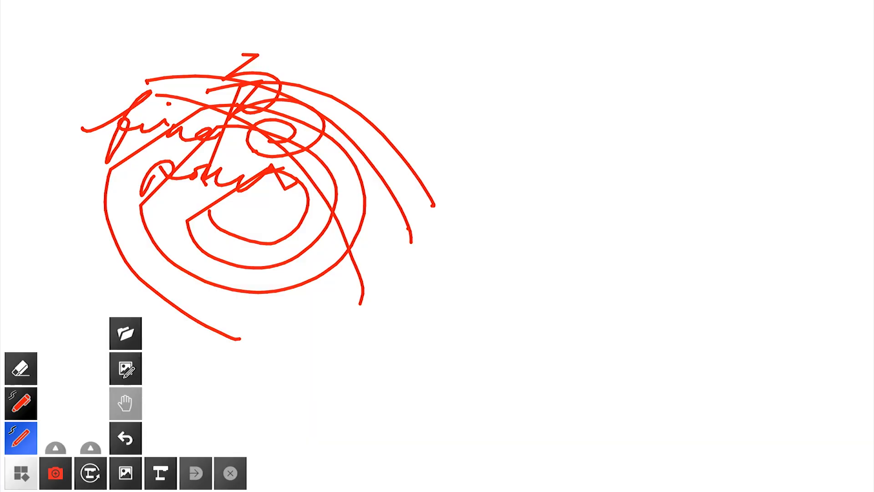
Step: View the saved red sketch in Home, then switch to the Background template gallery
click(126, 333)
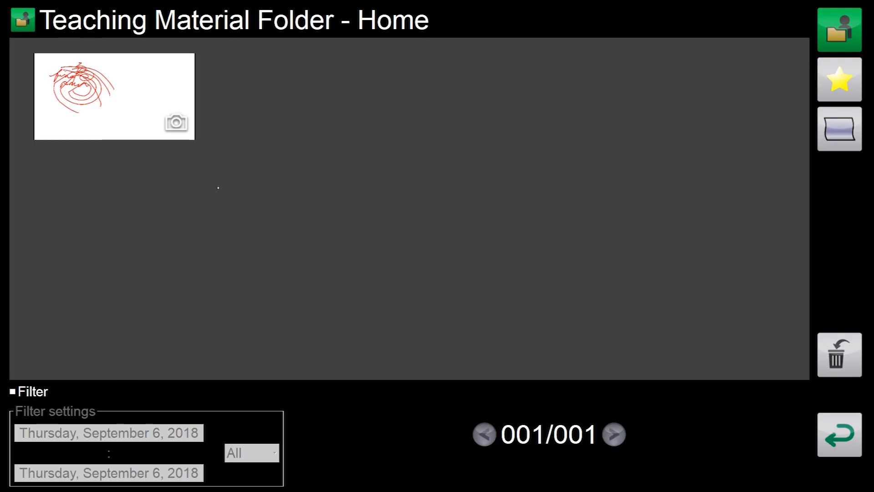
mouse_move(268, 224)
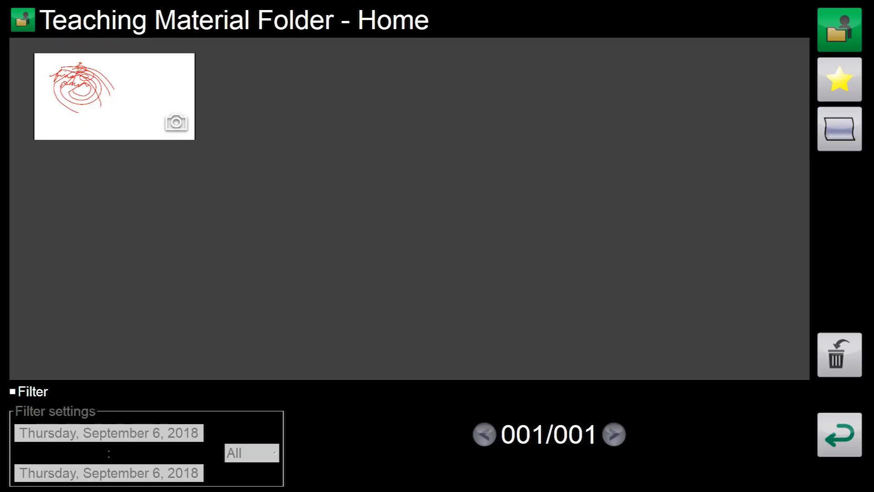
click(836, 129)
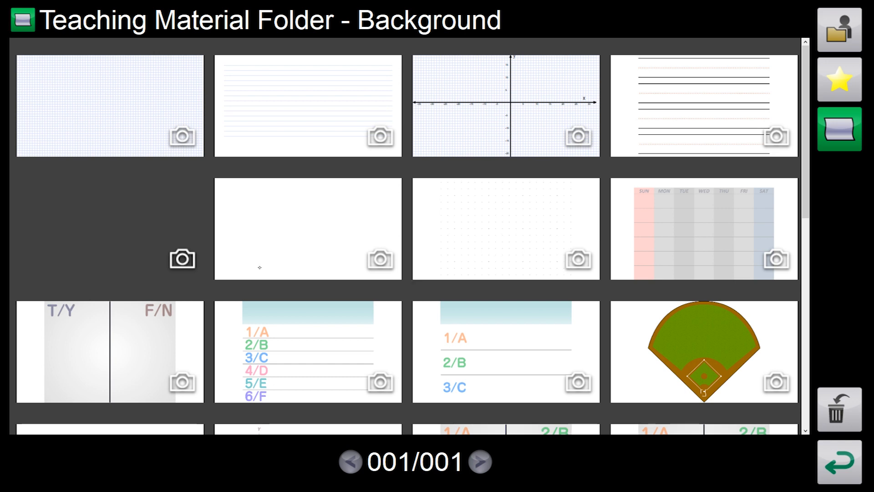